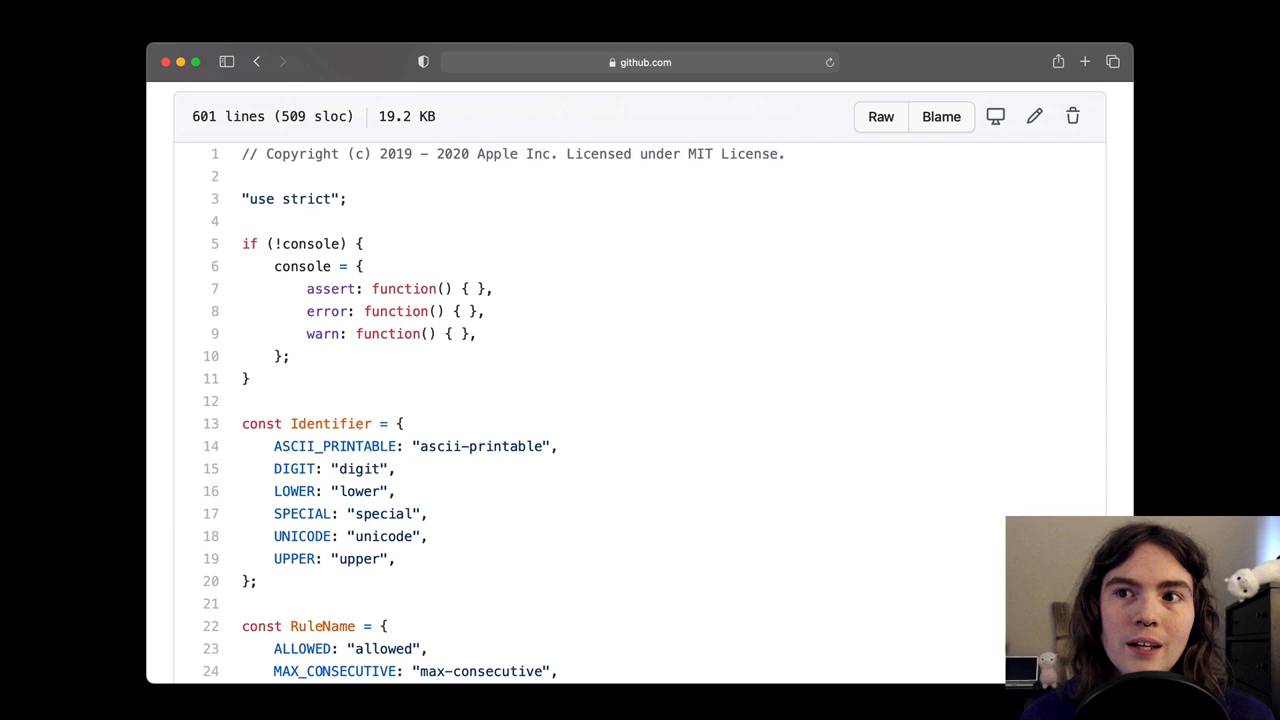
Advance to the slide showing the iOS Passwords entry flagged as easily guessed.
scroll(down, 3)
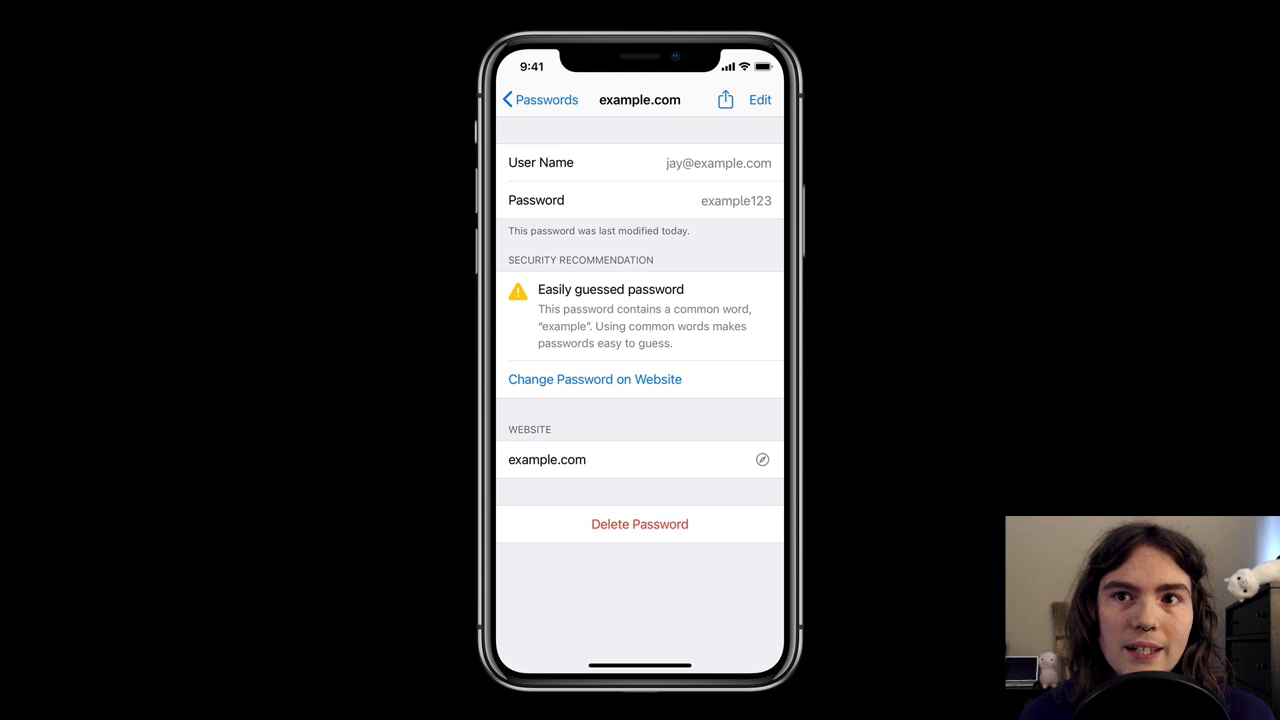
click(594, 380)
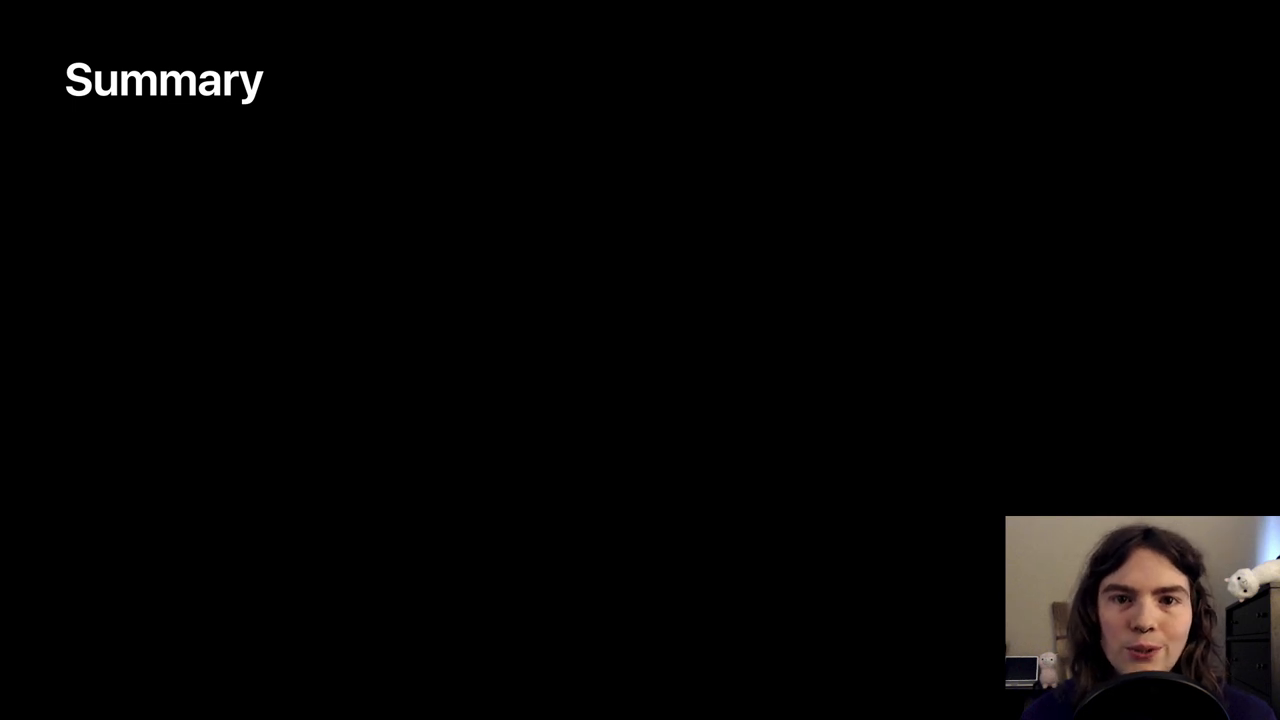
Build in the remaining Summary takeaways, ending with the invitation to use or contribute to the project.
key(right)
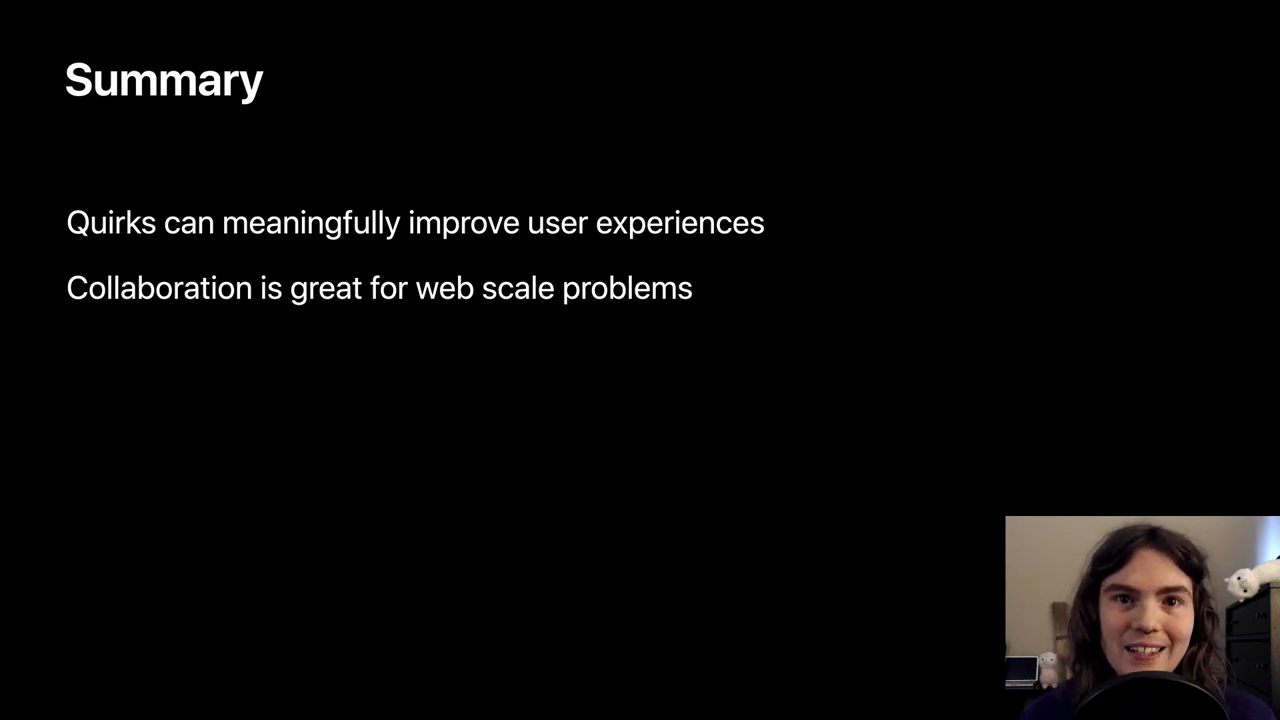
key(right)
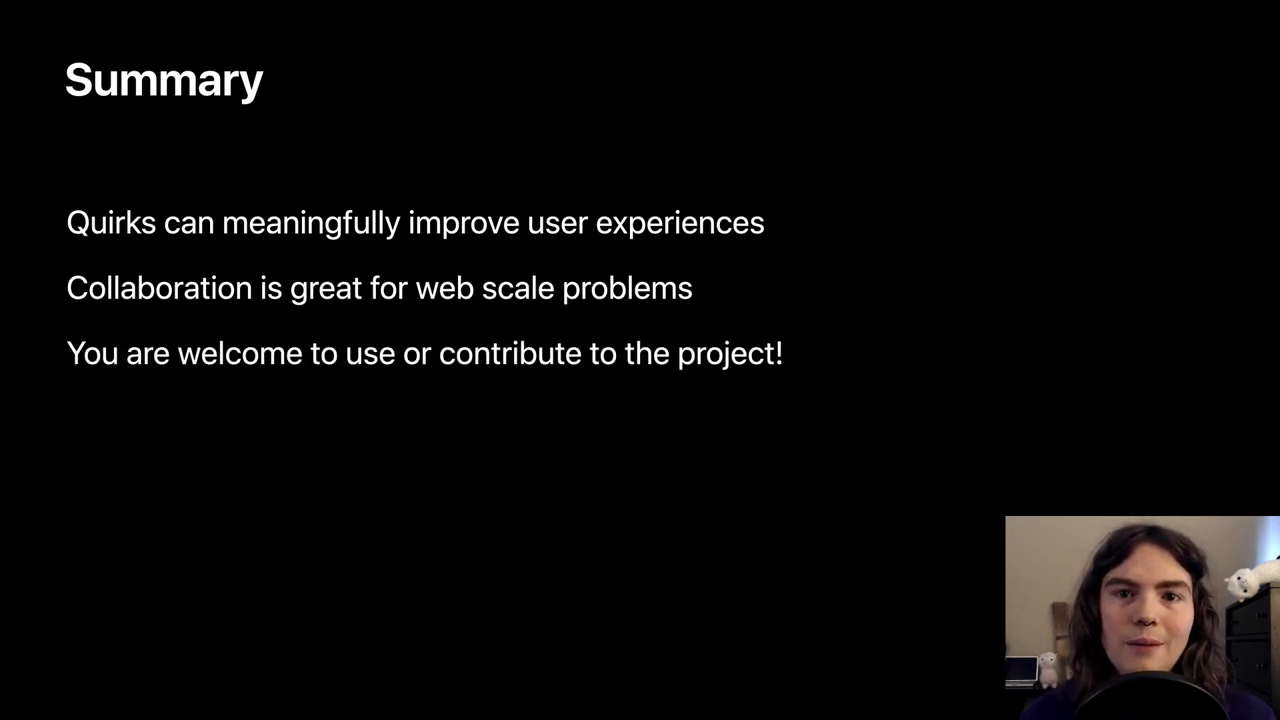